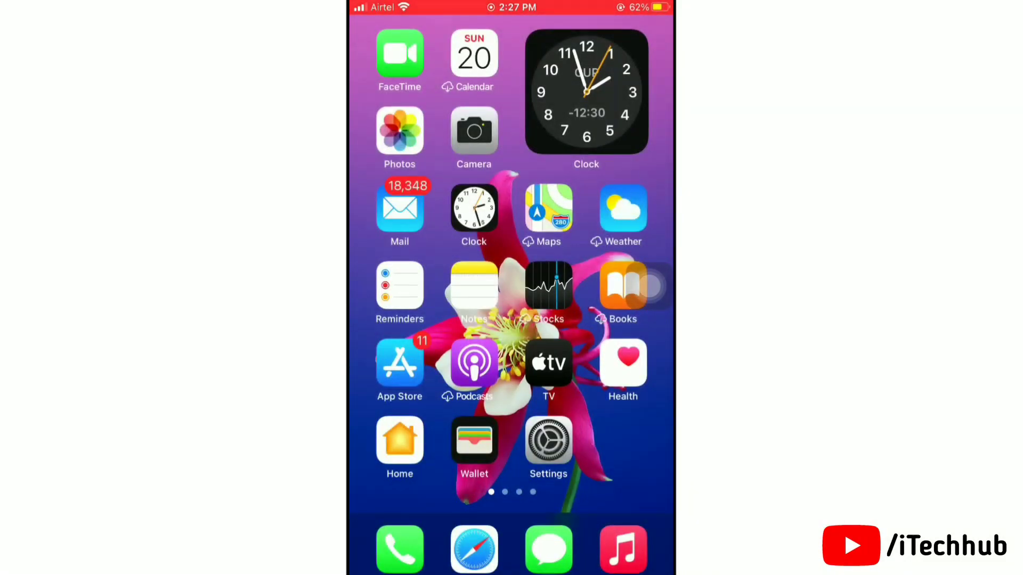
Swipe to the home screen page holding Twitter, Netflix, Gmail and Chrome.
scroll("left", 3)
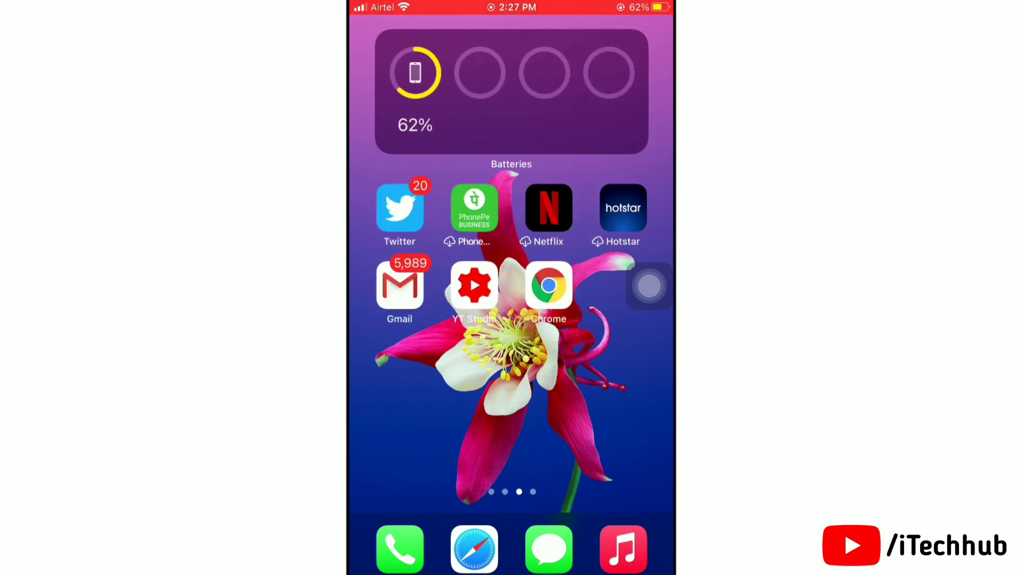
scroll("left", 3)
type("you")
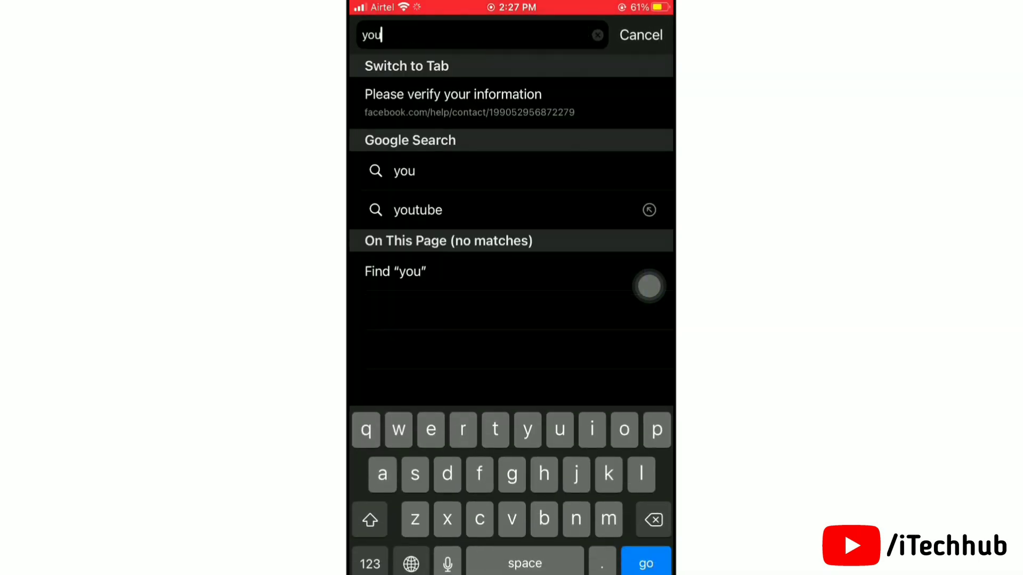
Search Google for youtube and load youtube.com in Safari, declining the 'Open in YouTube?' prompt.
left_click(418, 209)
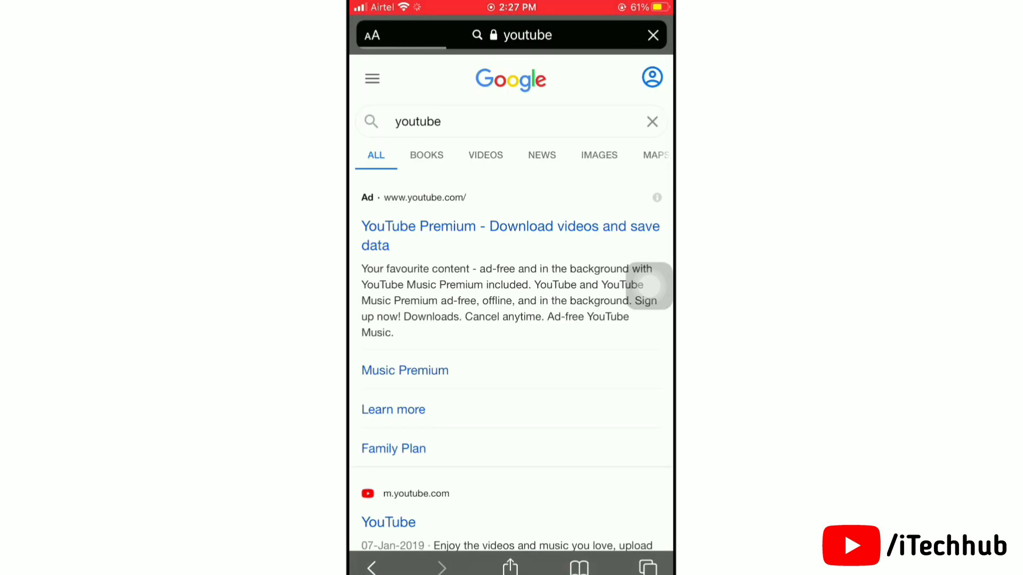
scroll("down", 3)
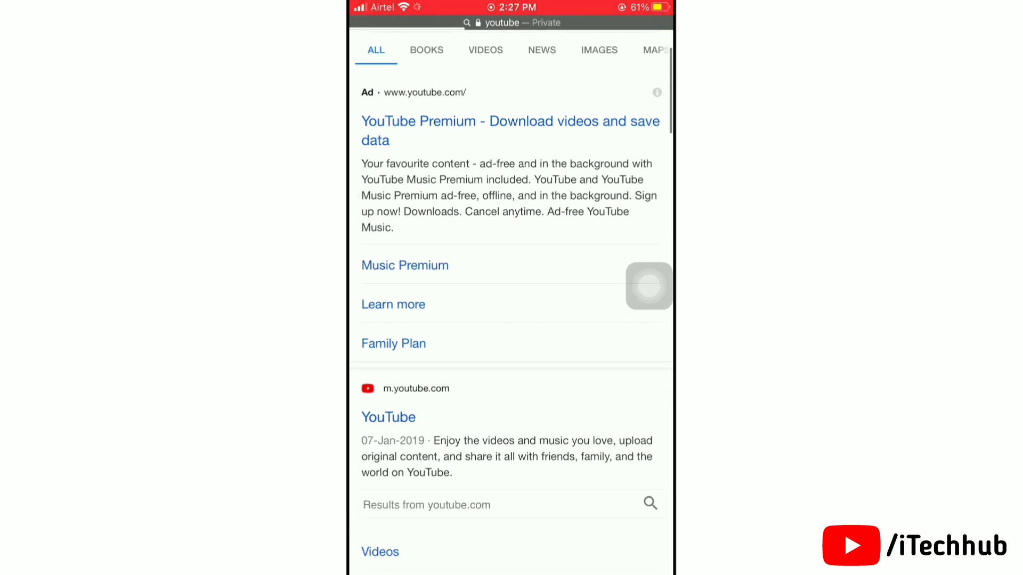
left_click(388, 417)
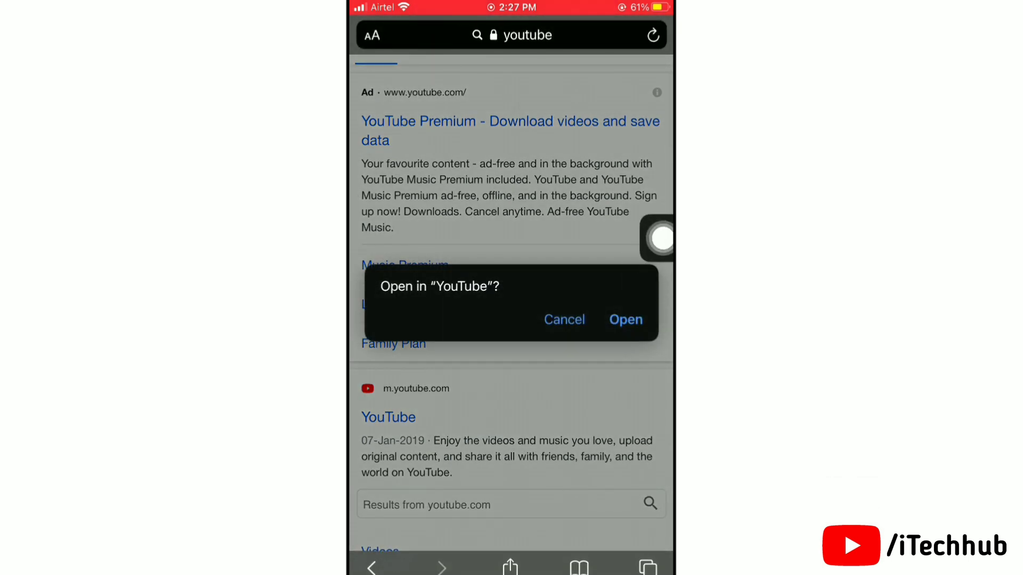
left_click(563, 319)
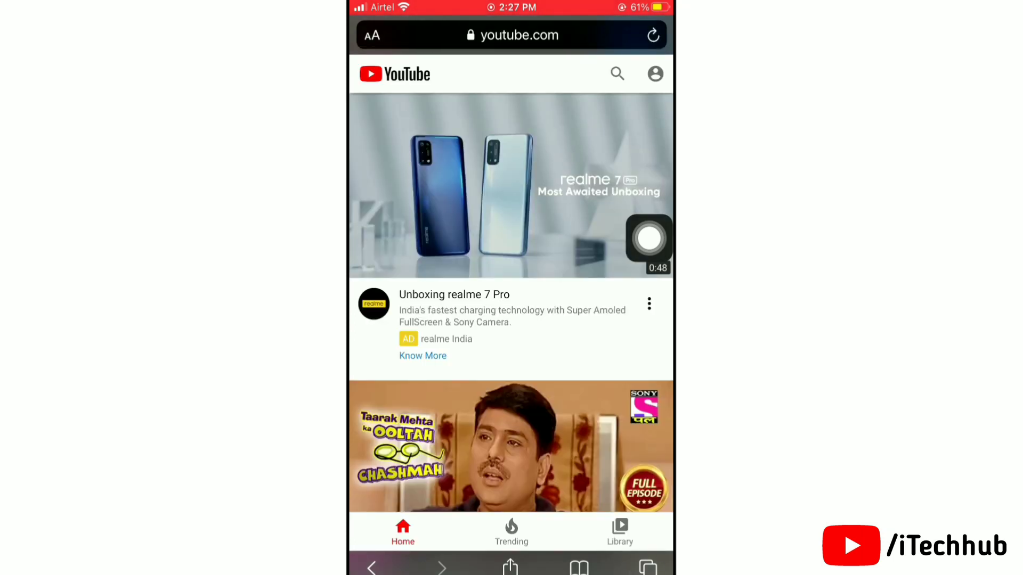
Search YouTube for 'Itechhub' to bring up the iTechHub channel's videos.
left_click(616, 73)
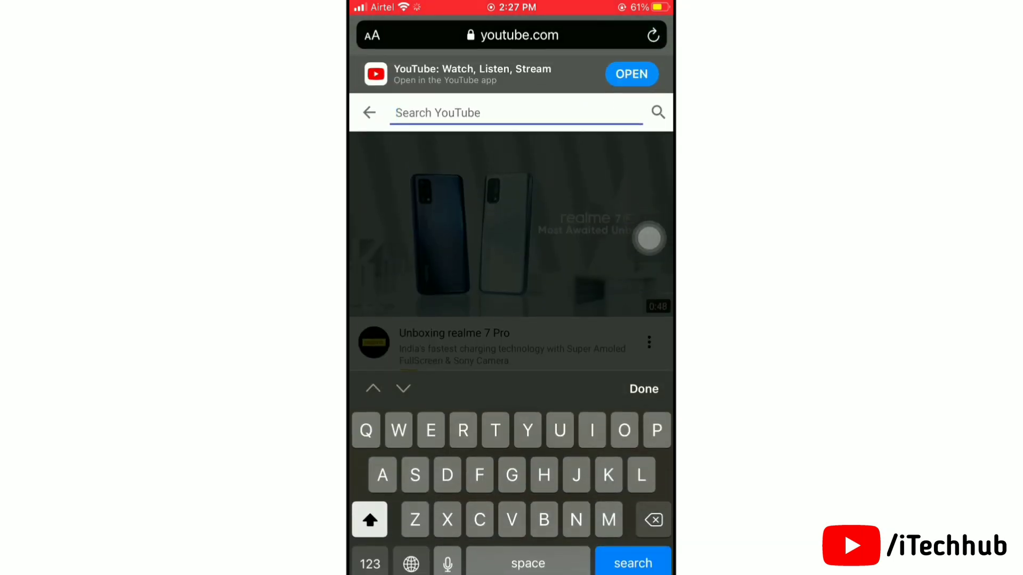
type("Itechhub")
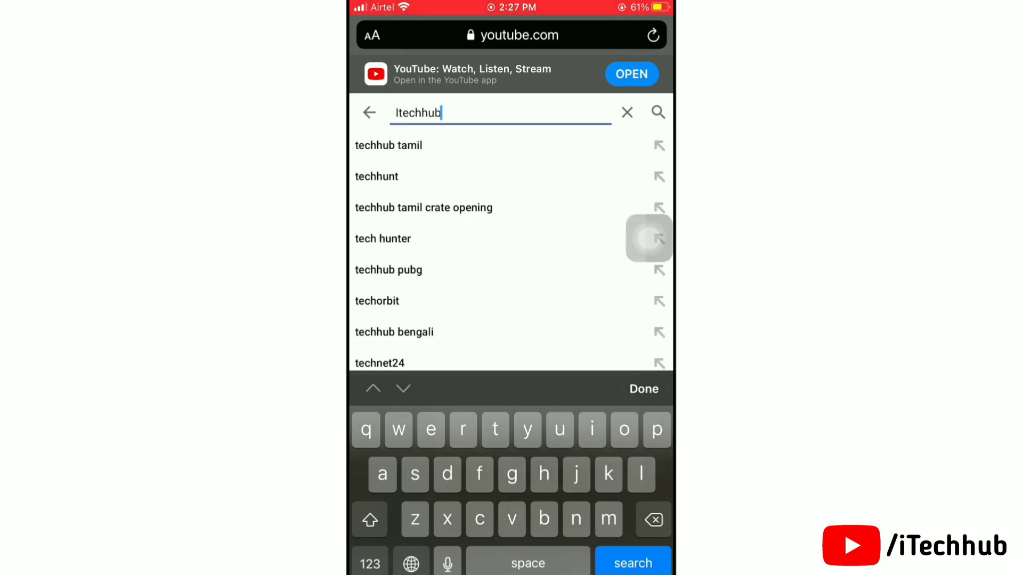
left_click(631, 562)
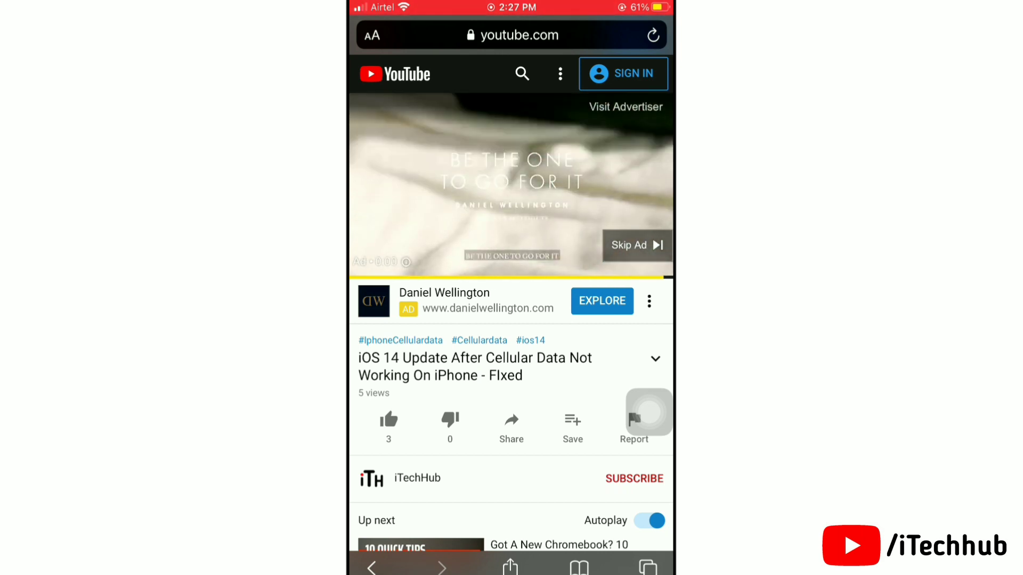
Skip the ad and play the iOS 14 cellular data video full screen, re-entering fullscreen once.
left_click(636, 245)
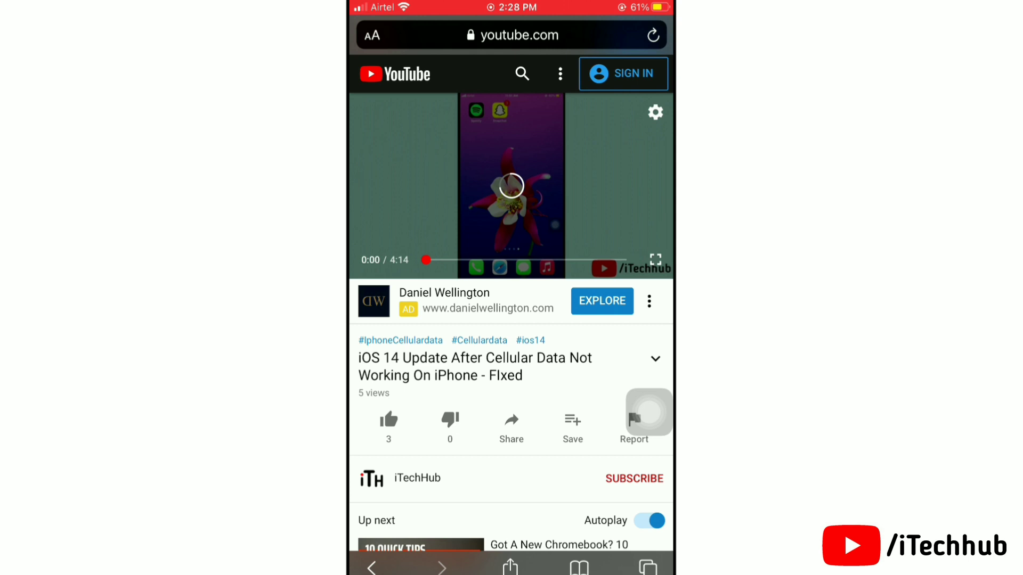
left_click(511, 185)
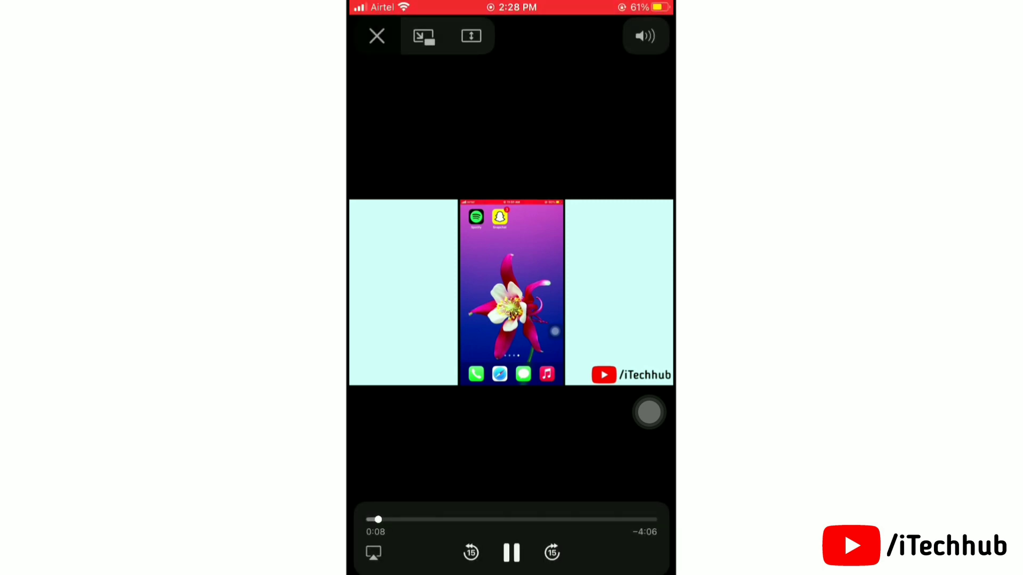
left_click(376, 36)
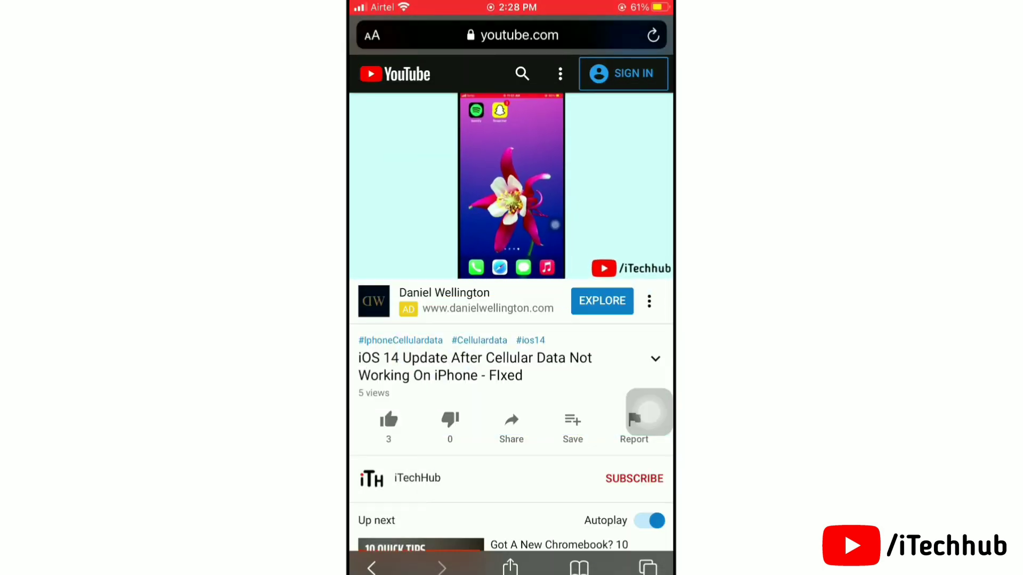
left_click(510, 184)
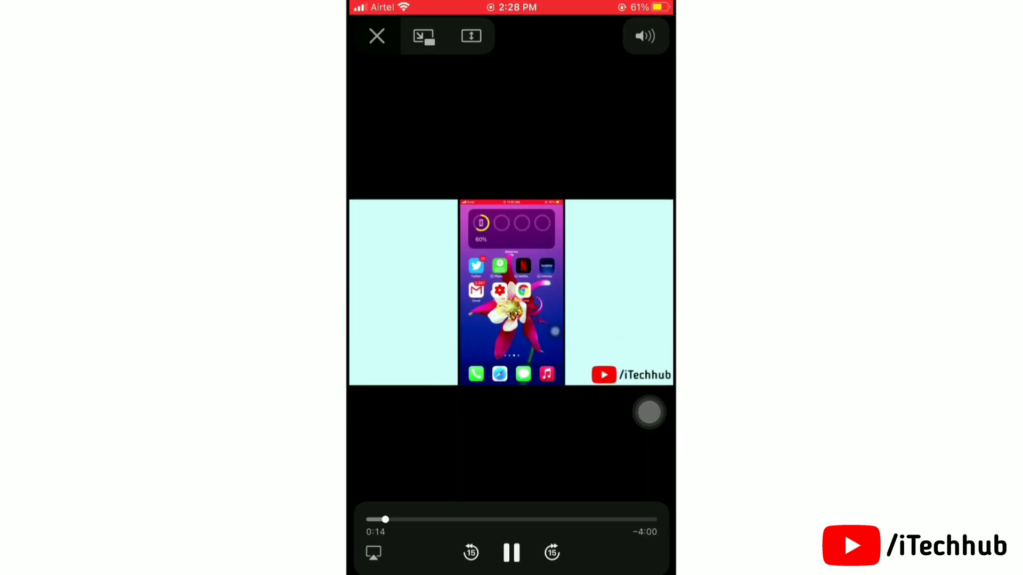
Shrink the fullscreen video into a floating picture-in-picture window over the desktop YouTube page.
left_click(376, 36)
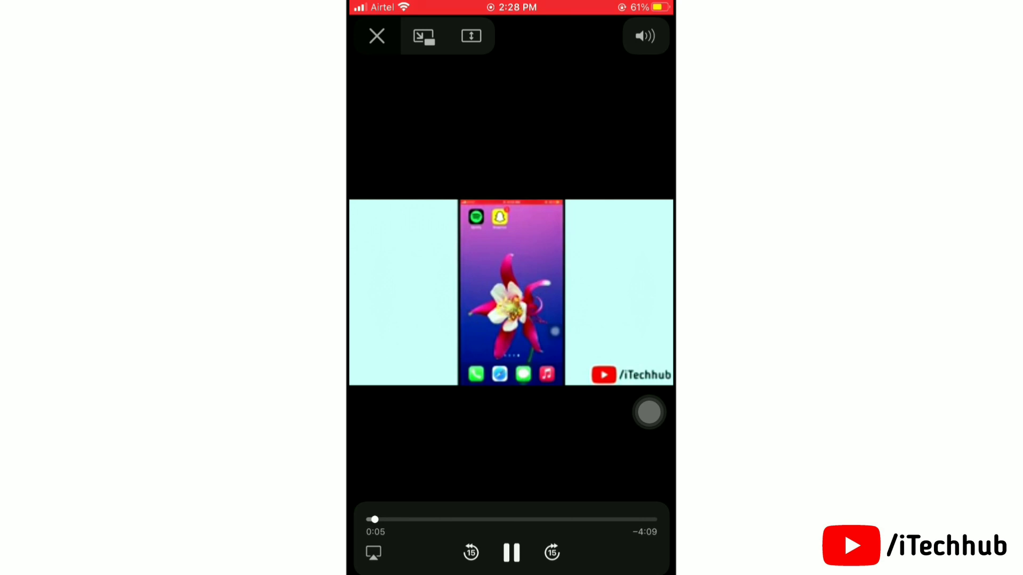
left_click(422, 36)
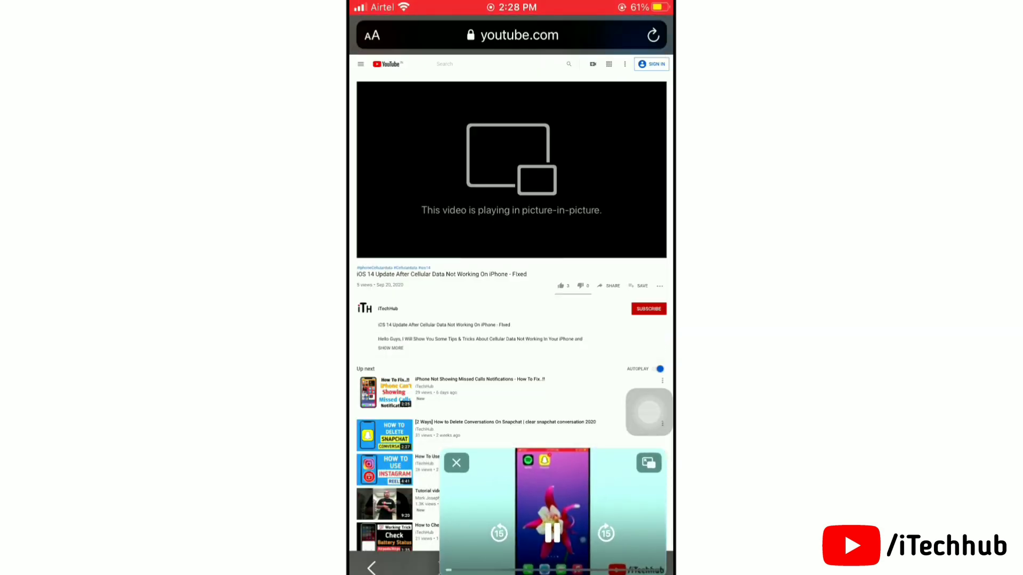